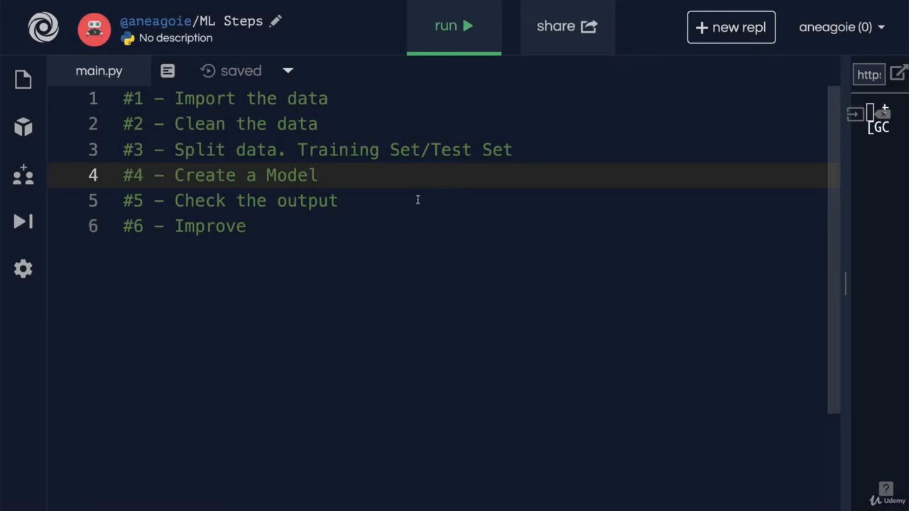
pyautogui.moveTo(281, 142)
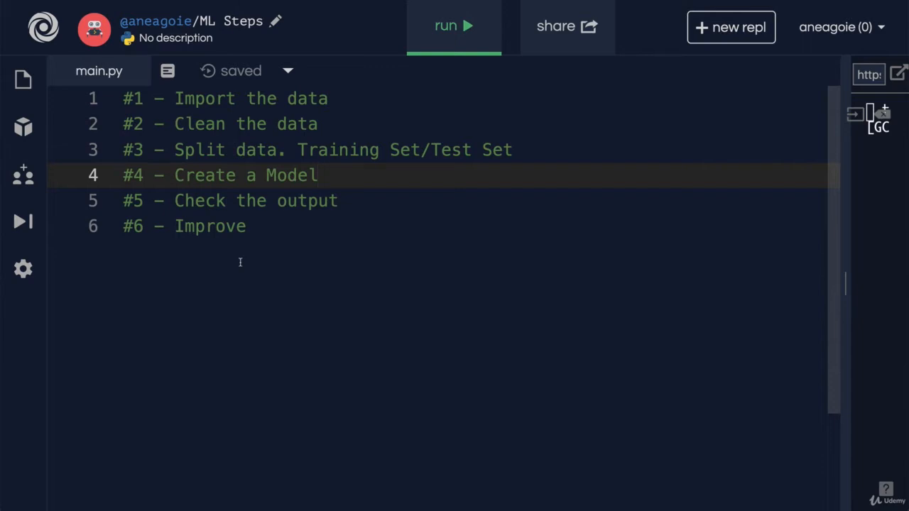
# - Bring up the numpy.org homepage in its browser tab
pyautogui.click(319, 177)
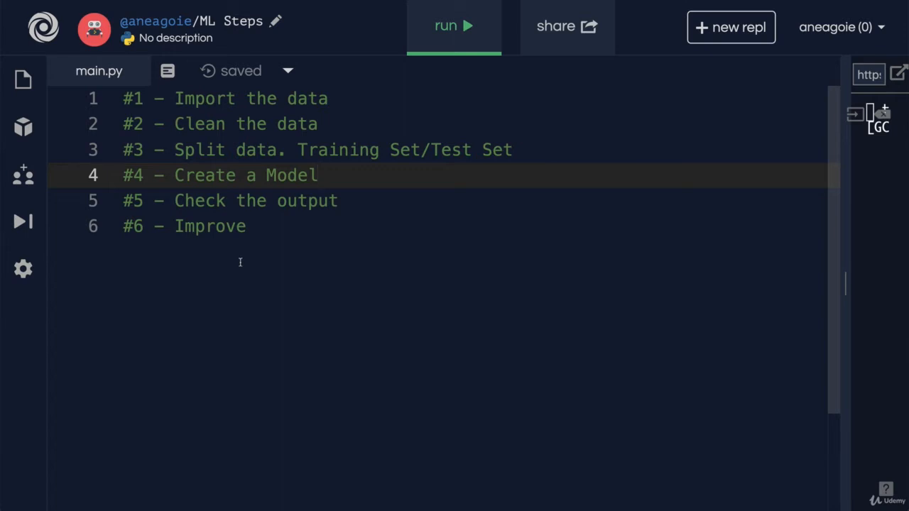
pyautogui.click(320, 176)
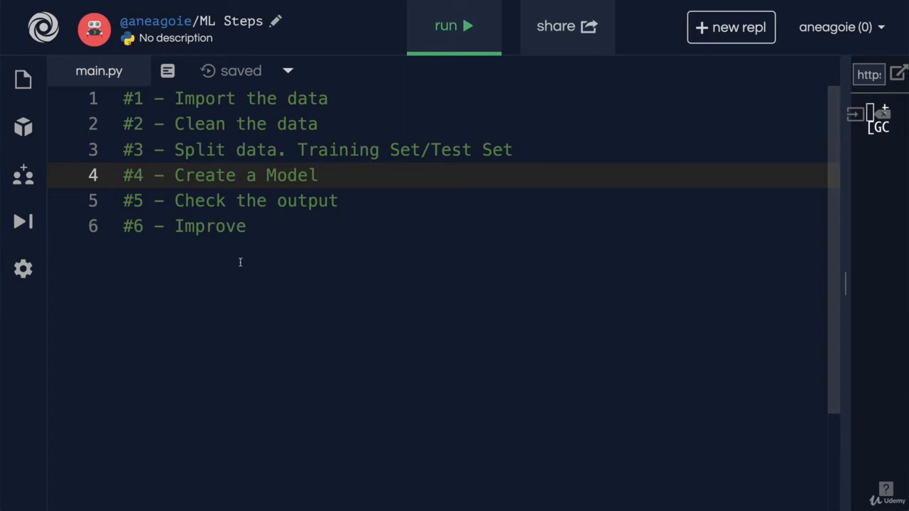
pyautogui.click(319, 176)
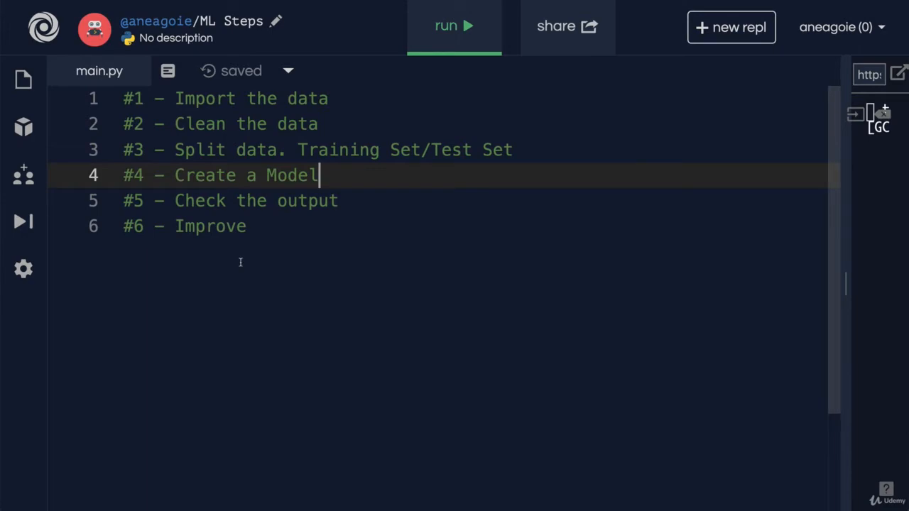
pyautogui.click(321, 14)
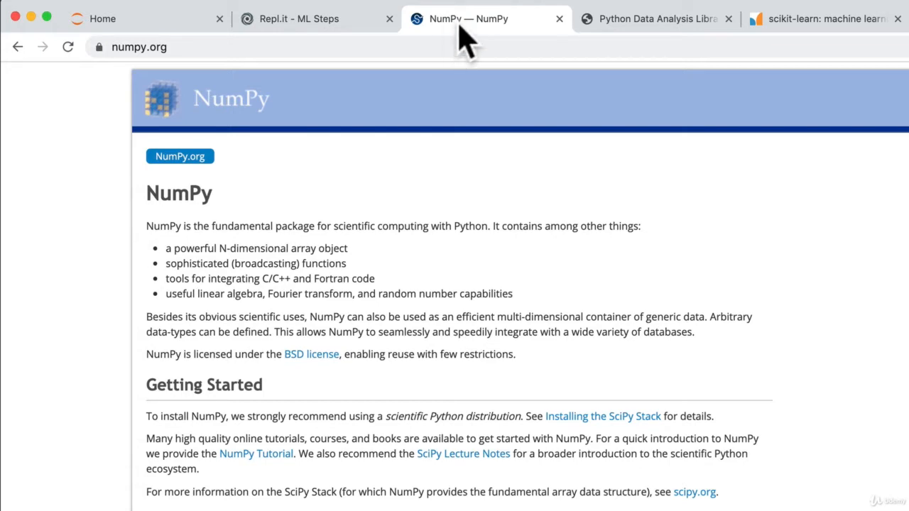
pyautogui.moveTo(636, 25)
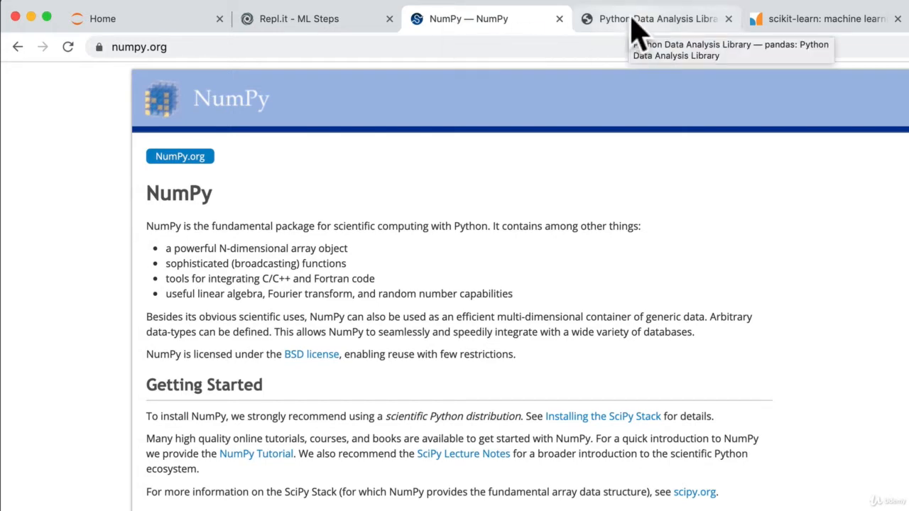
# - View the pandas homepage, glance back at NumPy, then move on to the scikit-learn homepage
pyautogui.click(651, 19)
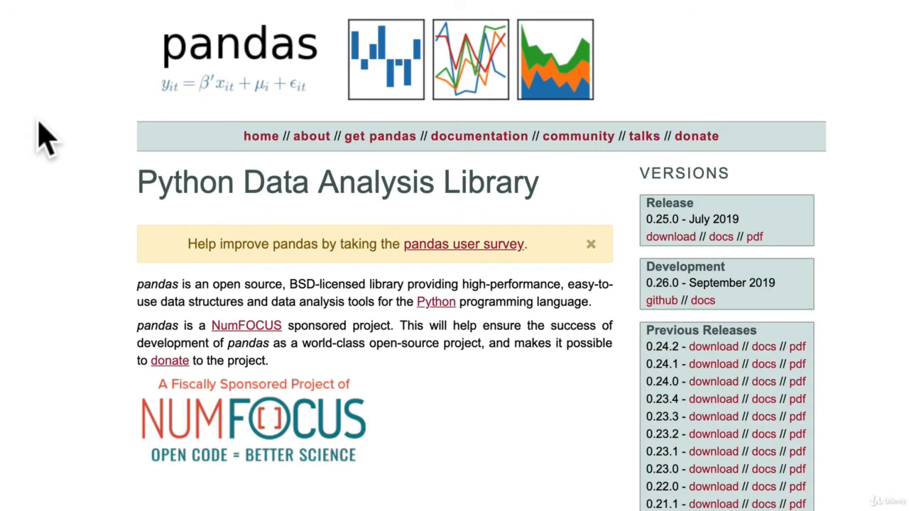
pyautogui.click(334, 11)
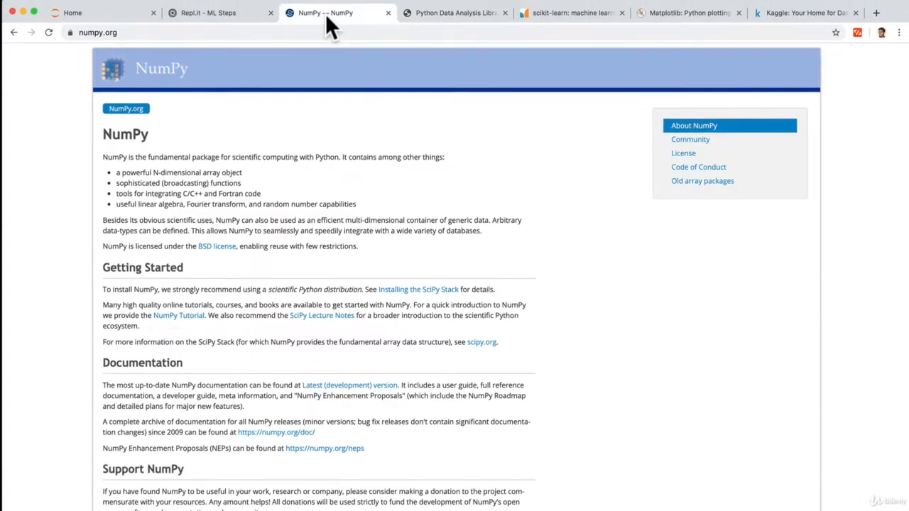
pyautogui.moveTo(454, 12)
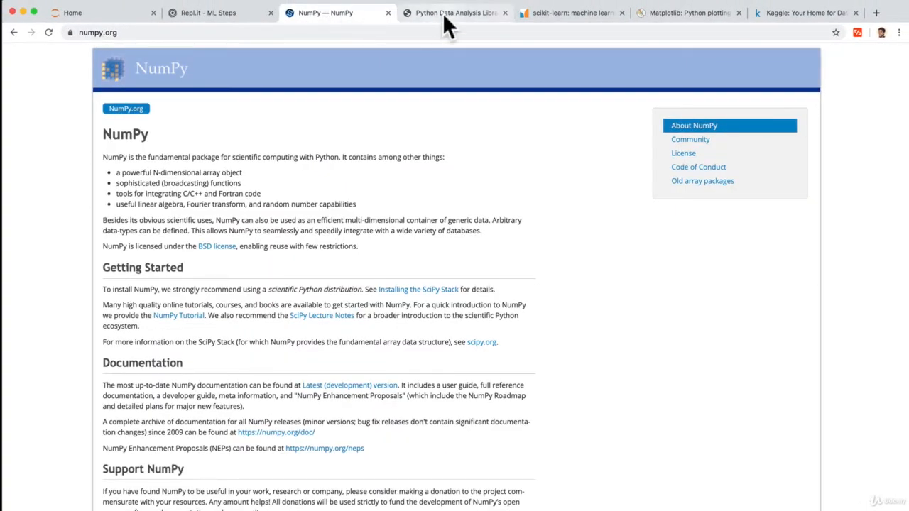
pyautogui.click(453, 13)
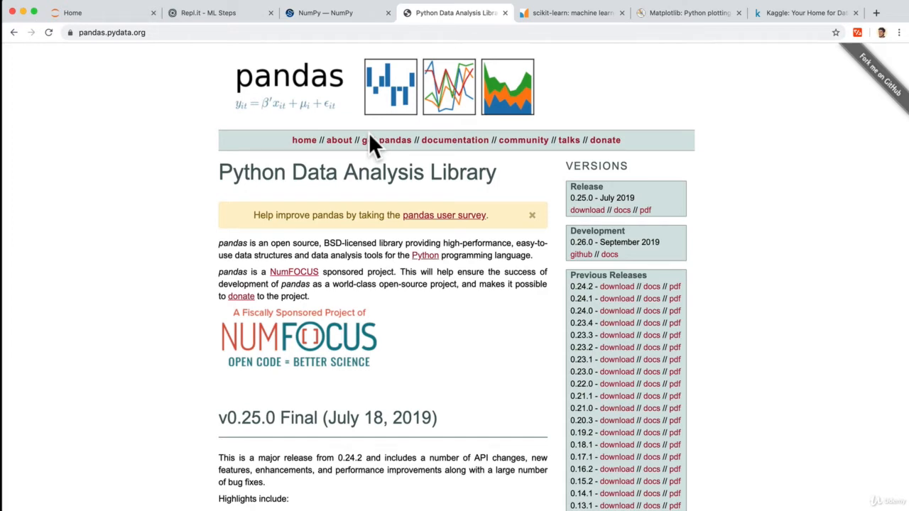
pyautogui.moveTo(537, 96)
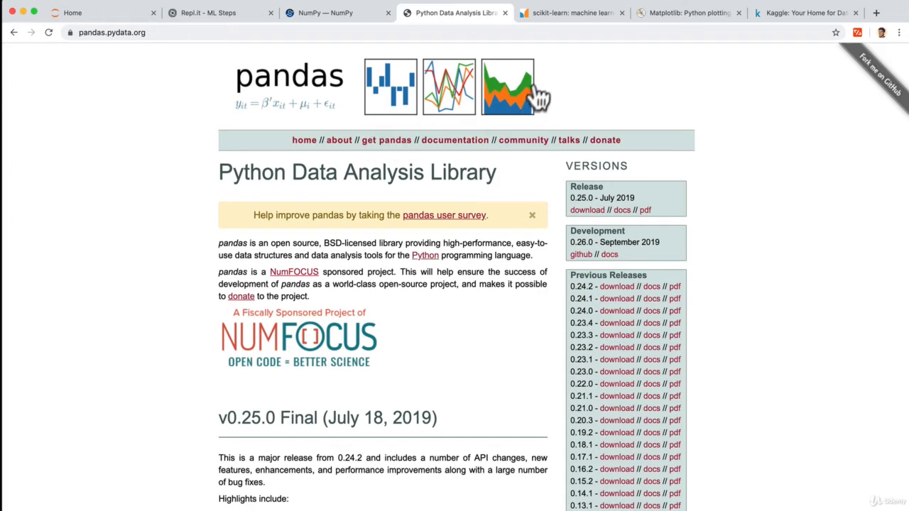
pyautogui.click(571, 13)
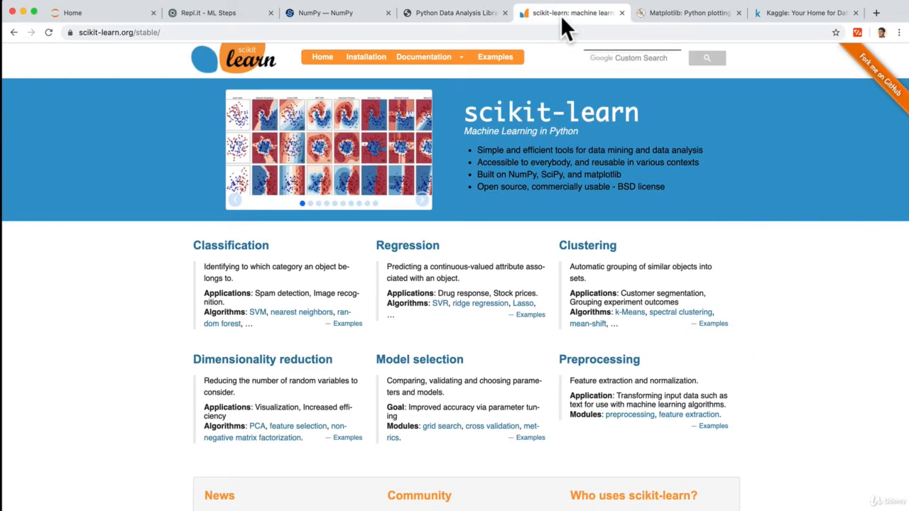
pyautogui.click(206, 13)
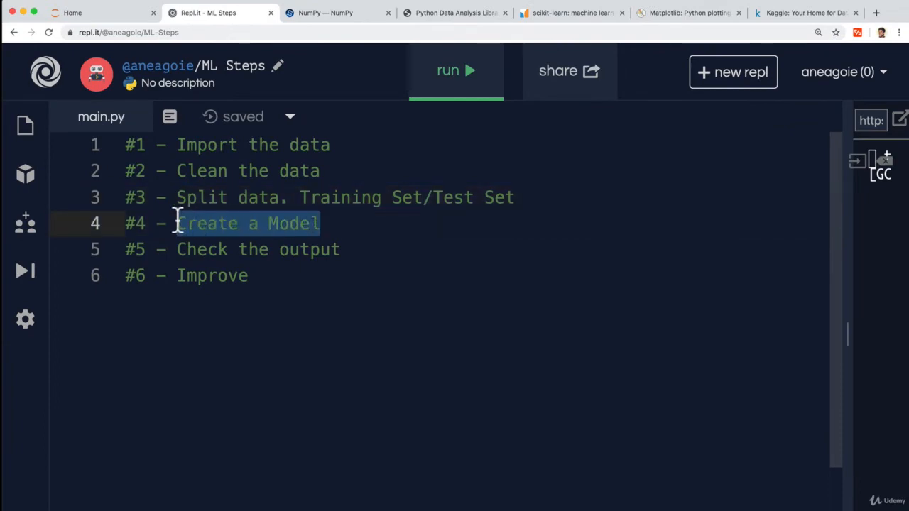
pyautogui.moveTo(310, 233)
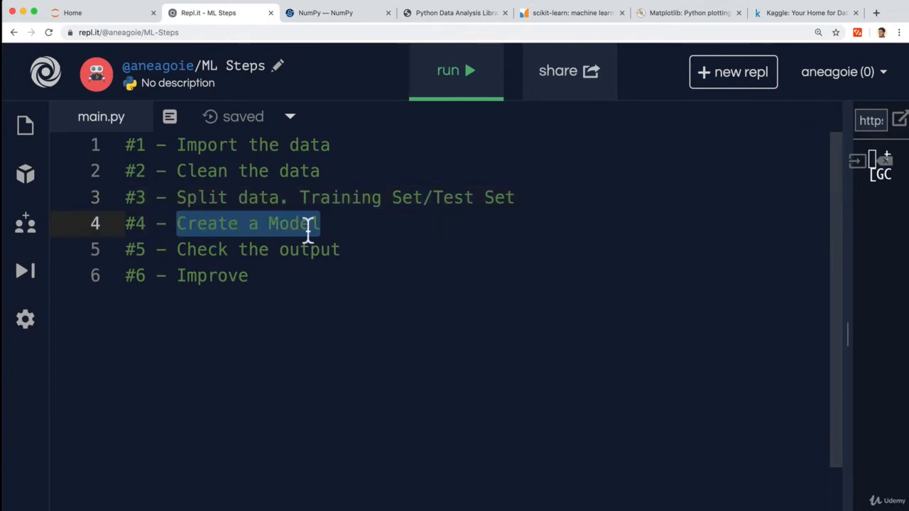
pyautogui.click(571, 12)
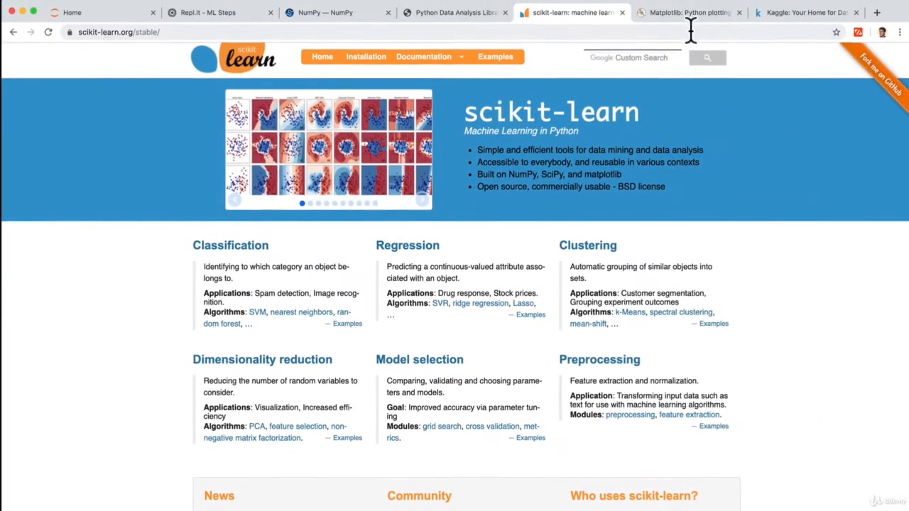
# - Show the matplotlib.org homepage, then switch over to Anaconda Navigator
pyautogui.click(688, 11)
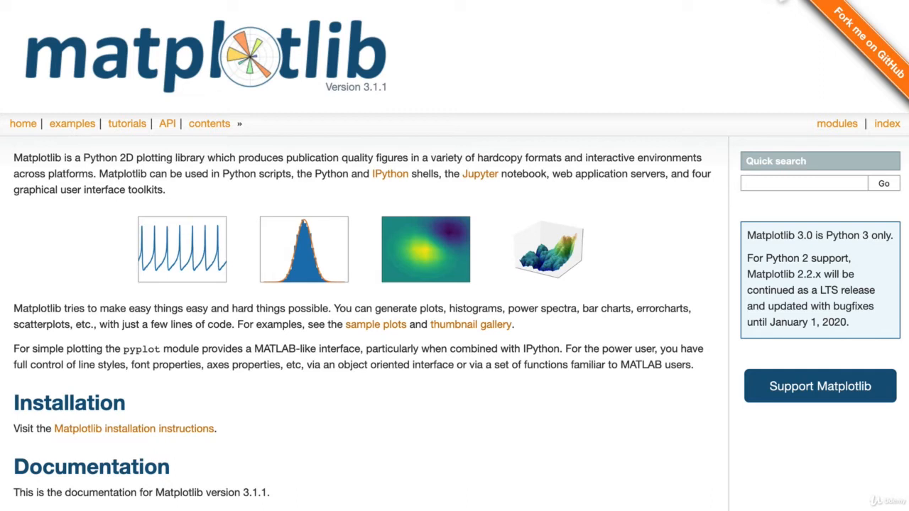
pyautogui.moveTo(324, 277)
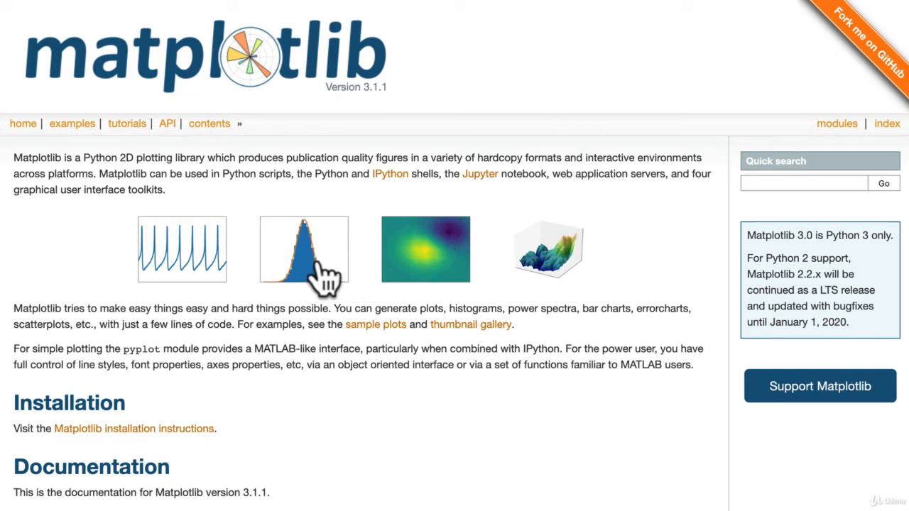
pyautogui.moveTo(531, 277)
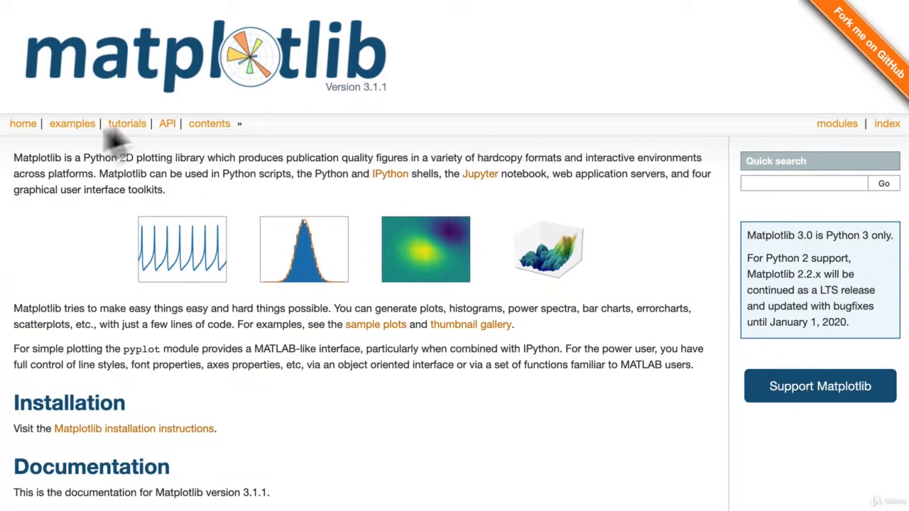
pyautogui.moveTo(466, 255)
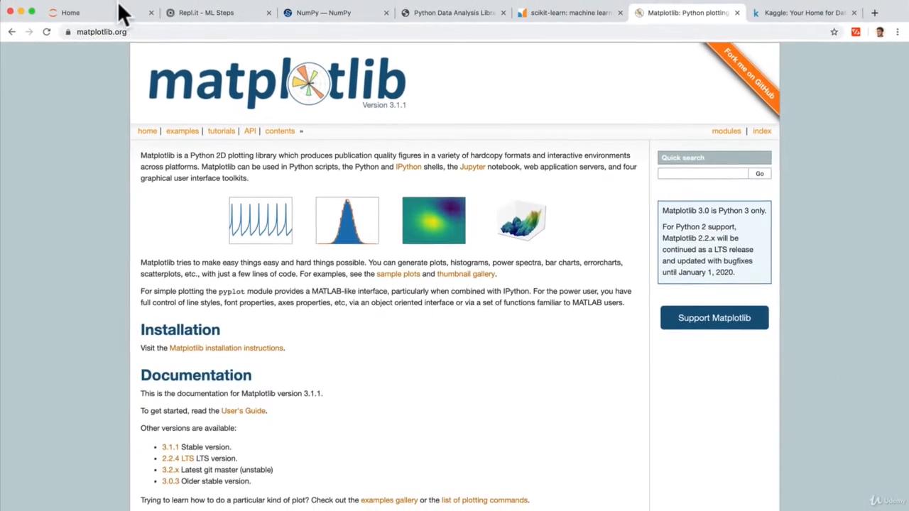
pyautogui.click(71, 11)
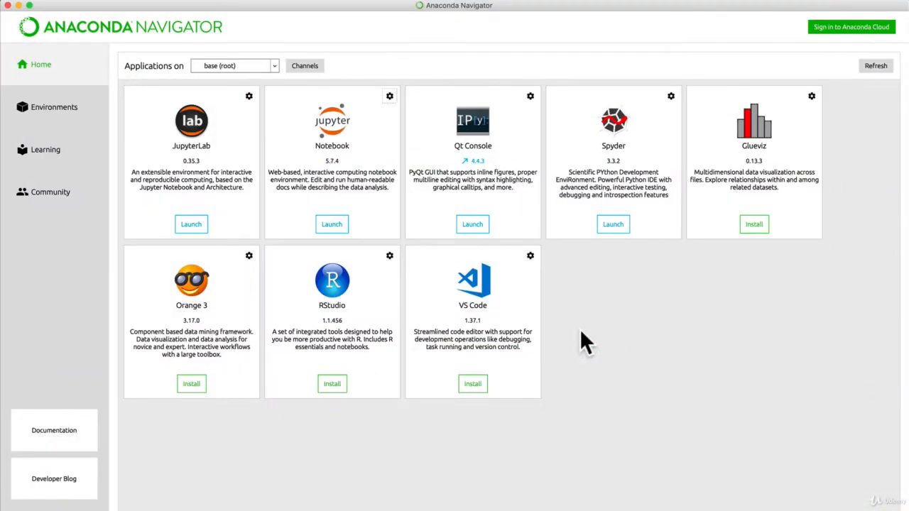
pyautogui.moveTo(213, 107)
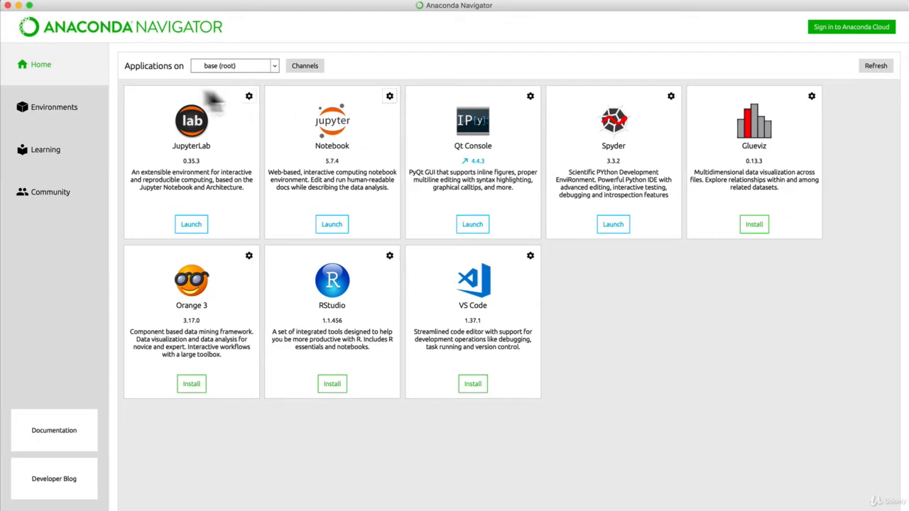
pyautogui.moveTo(105, 41)
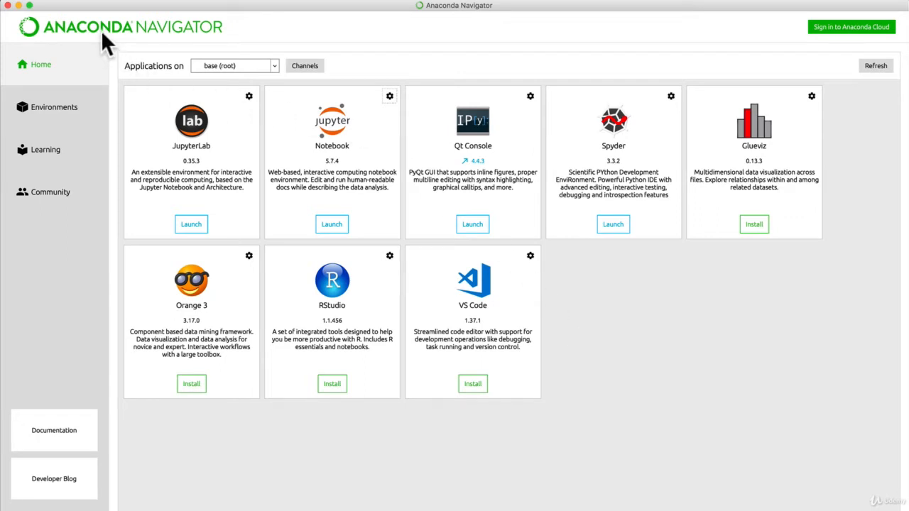
pyautogui.moveTo(405, 192)
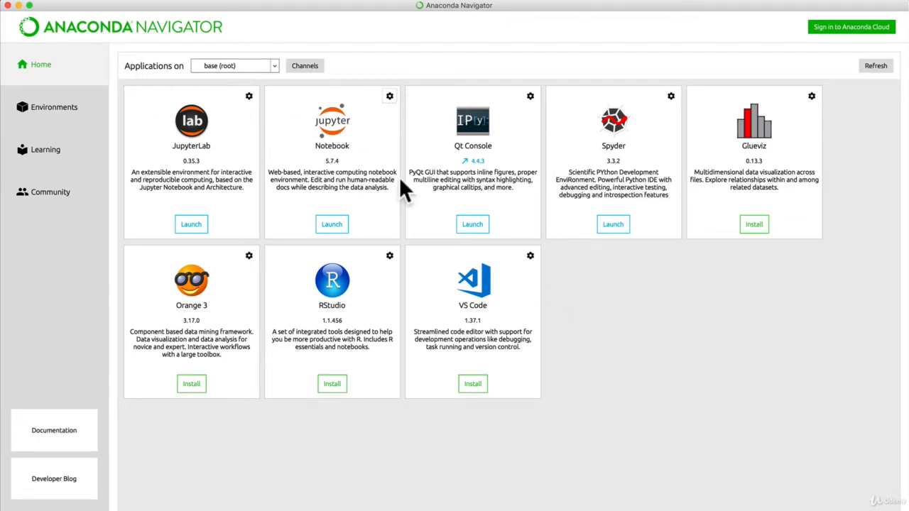
pyautogui.moveTo(333, 121)
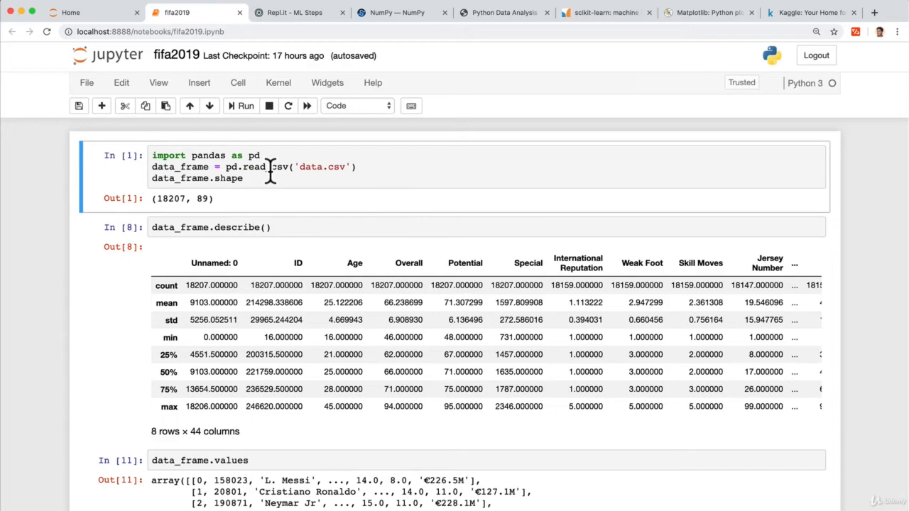
pyautogui.scroll(-3)
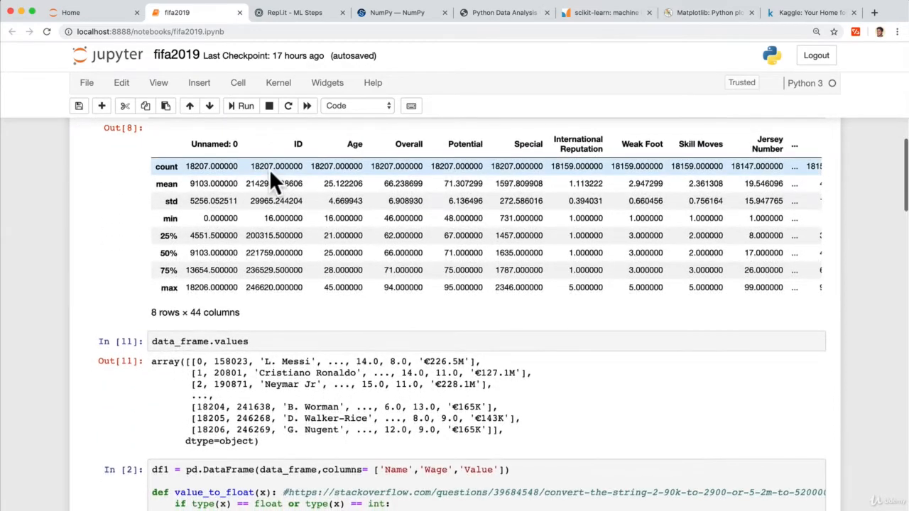
pyautogui.scroll(-3)
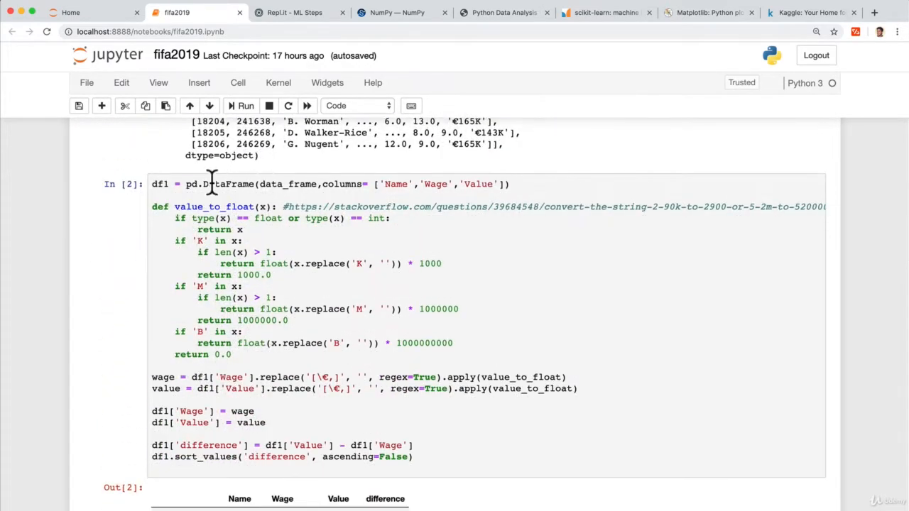
pyautogui.scroll(-3)
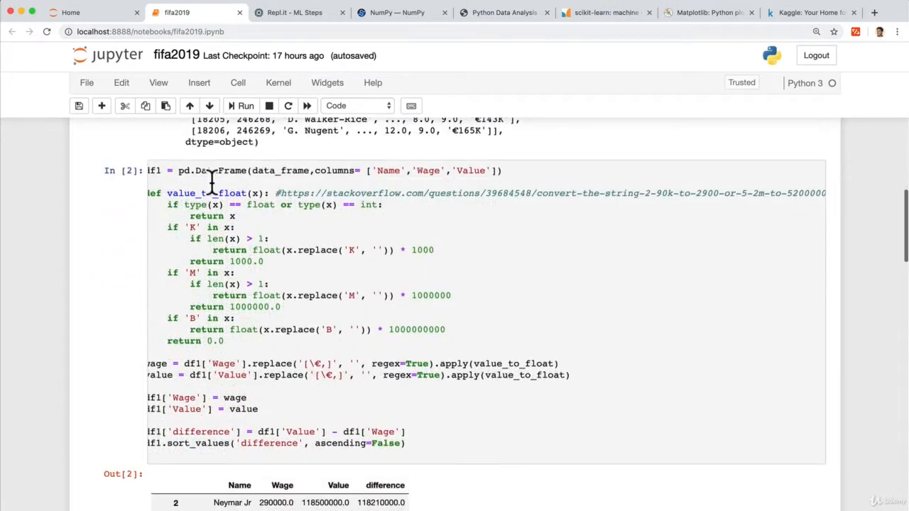
pyautogui.scroll(-3)
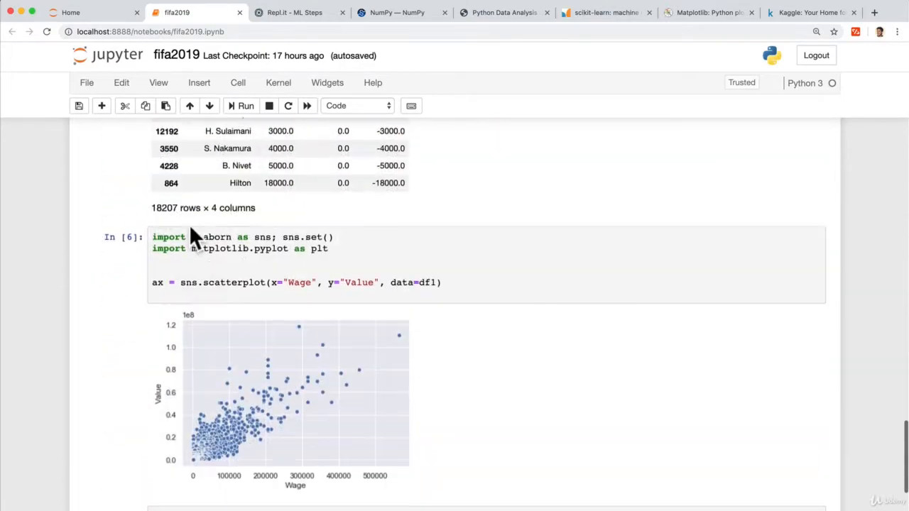
pyautogui.scroll(-3)
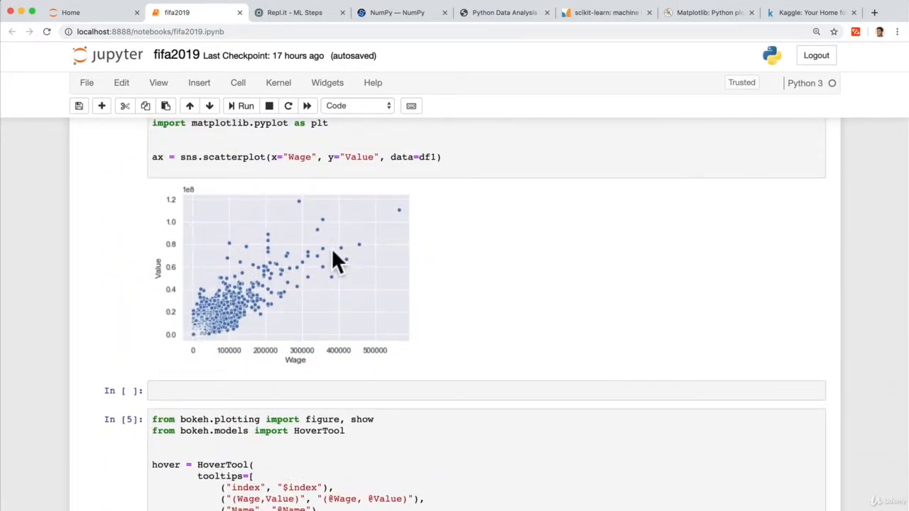
pyautogui.moveTo(389, 273)
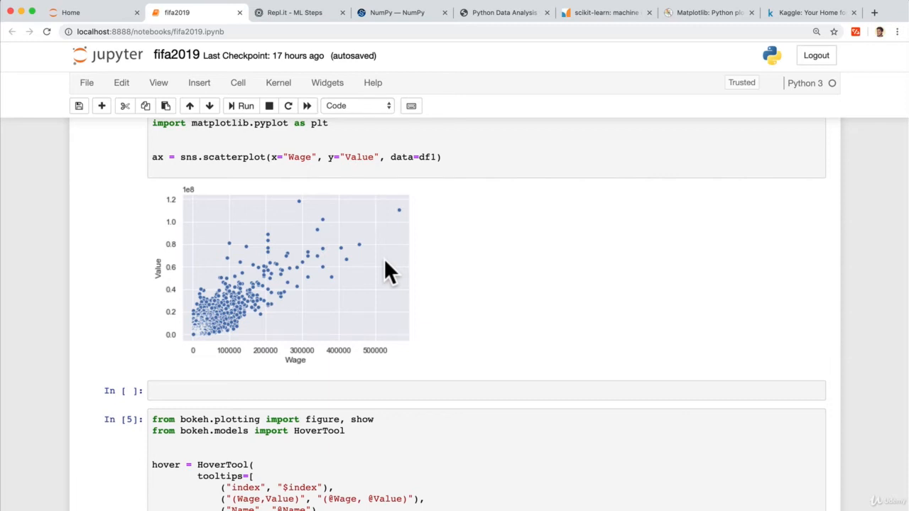
pyautogui.scroll(3)
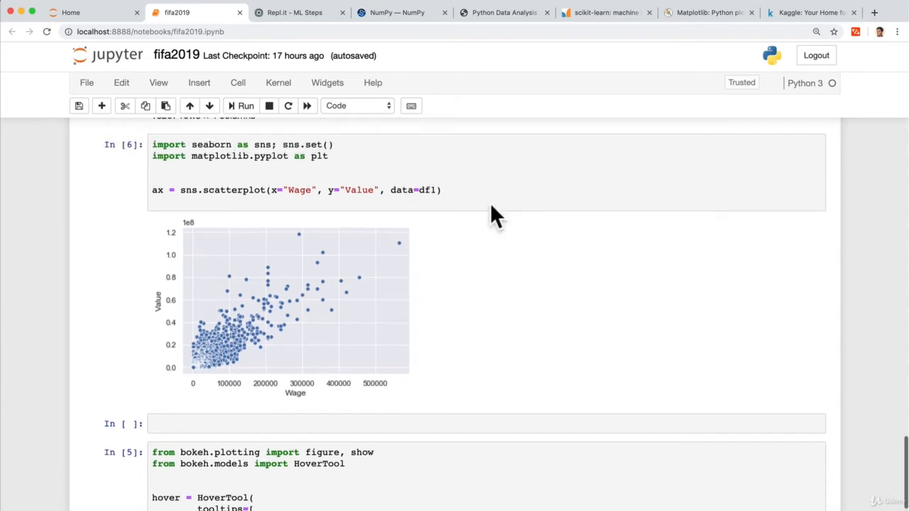
pyautogui.moveTo(492, 206)
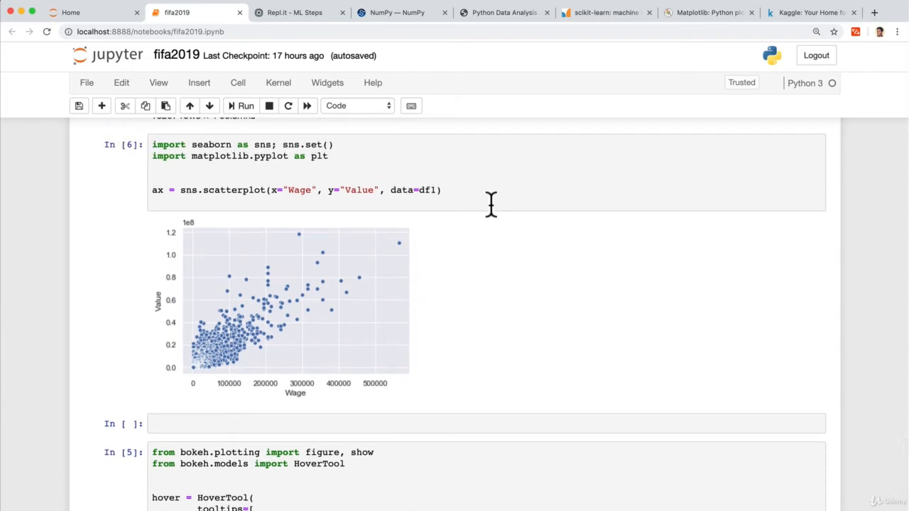
pyautogui.scroll(3)
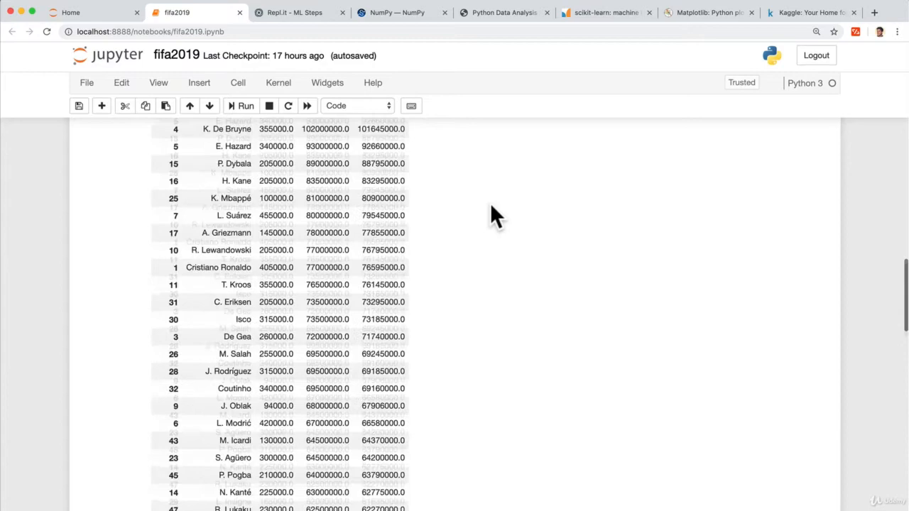
pyautogui.scroll(3)
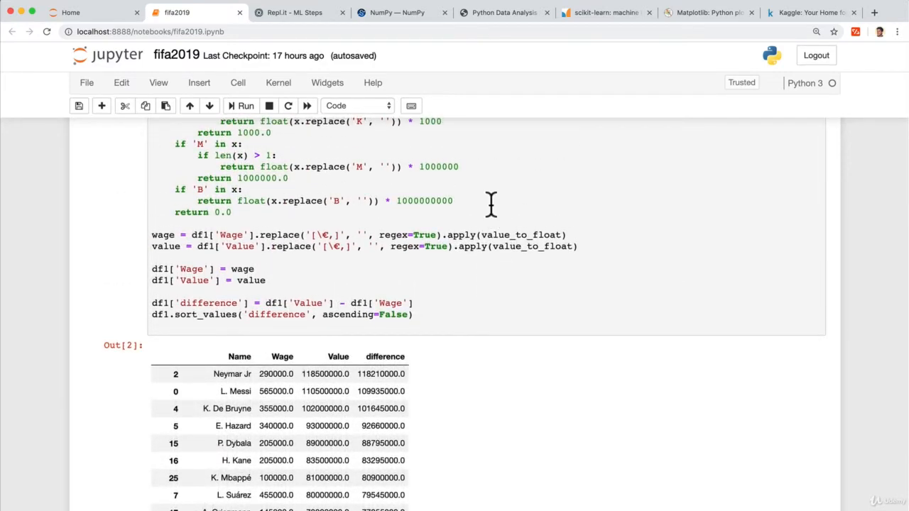
pyautogui.scroll(3)
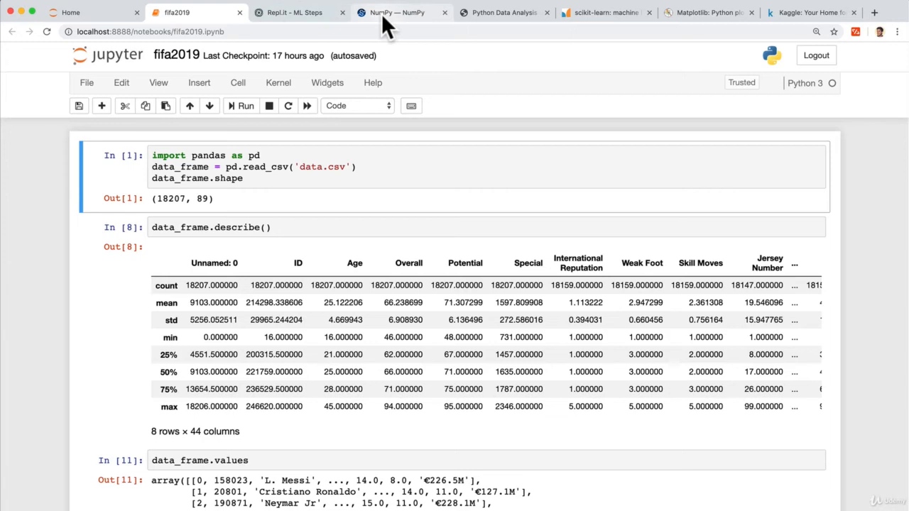
pyautogui.moveTo(396, 12)
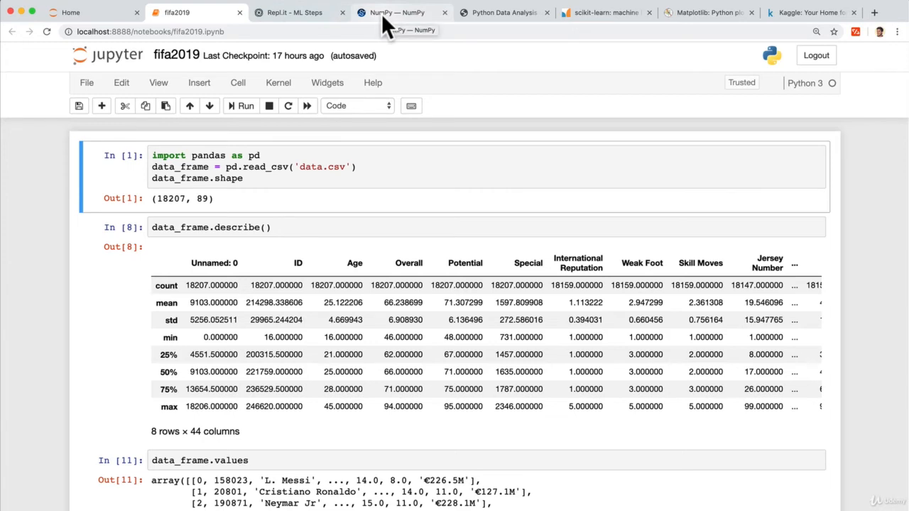
# - Cycle through the NumPy, scikit-learn and Matplotlib homepages and return to the Repl.it ML Steps page
pyautogui.click(396, 12)
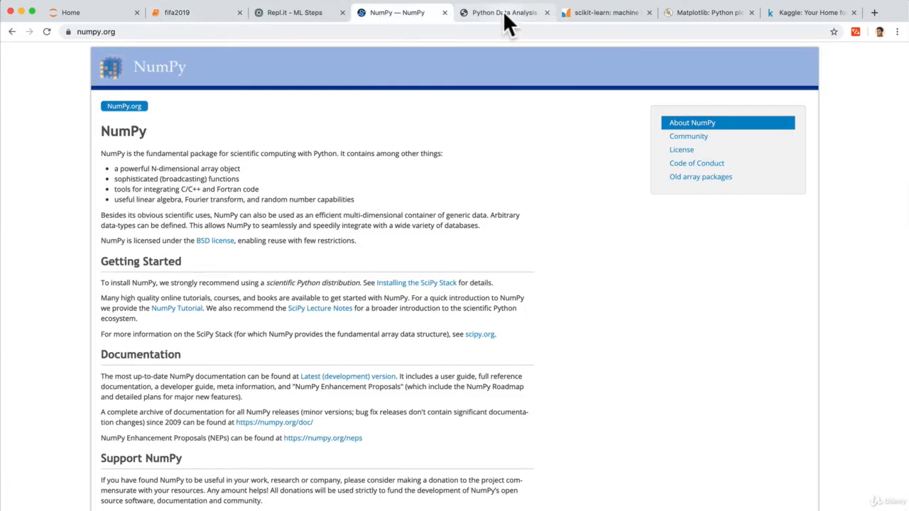
pyautogui.click(605, 11)
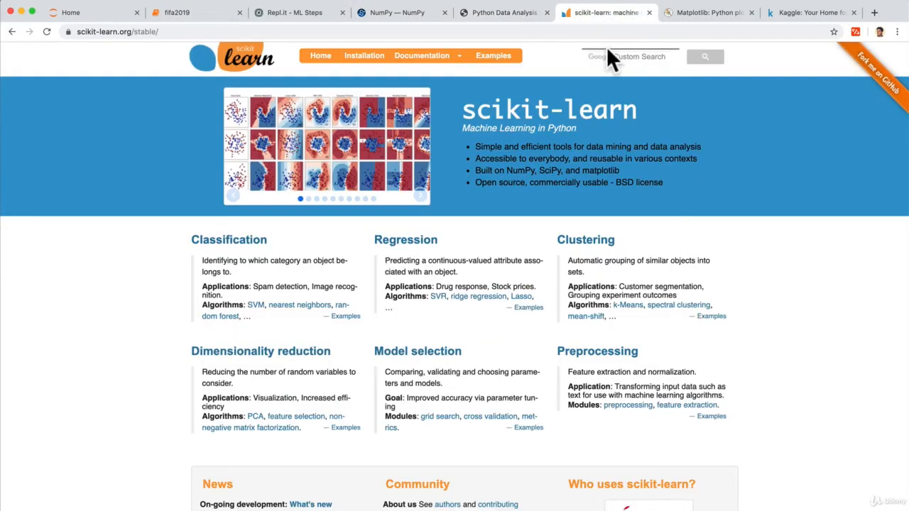
pyautogui.click(708, 11)
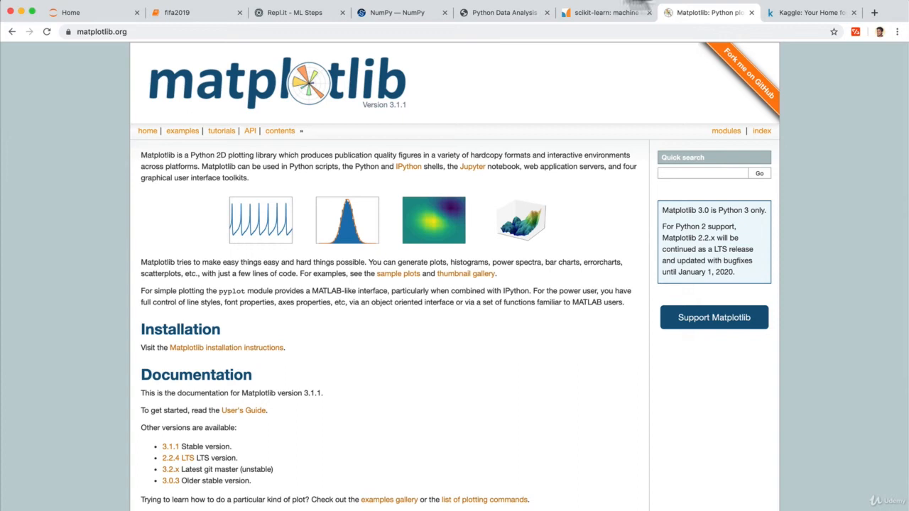
pyautogui.click(291, 12)
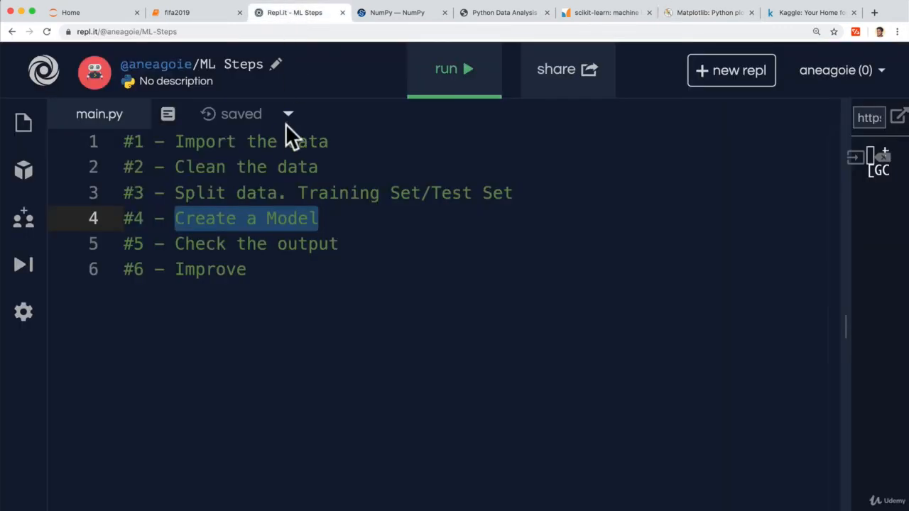
# - Highlight the 'Import the data' and 'Clean the data' lines in main.py, then go to the Kaggle homepage
pyautogui.click(330, 168)
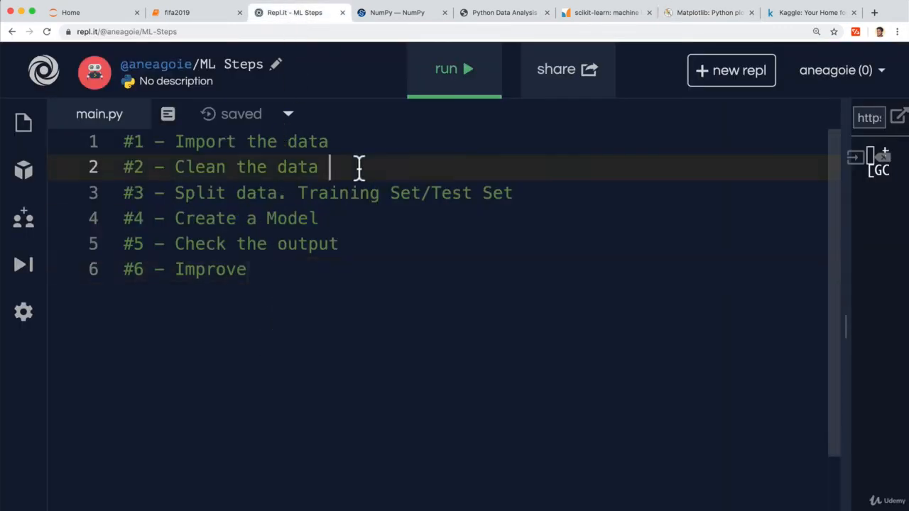
pyautogui.moveTo(327, 168); pyautogui.dragTo(125, 142)
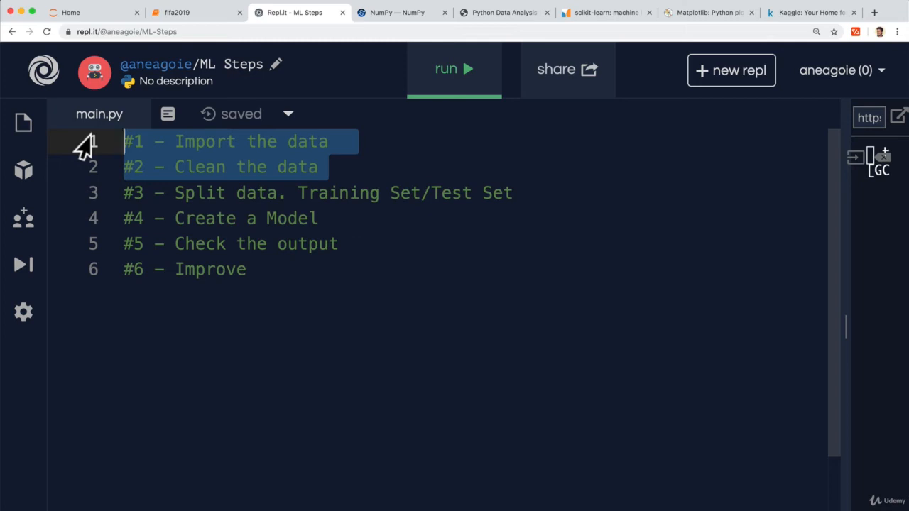
pyautogui.click(809, 11)
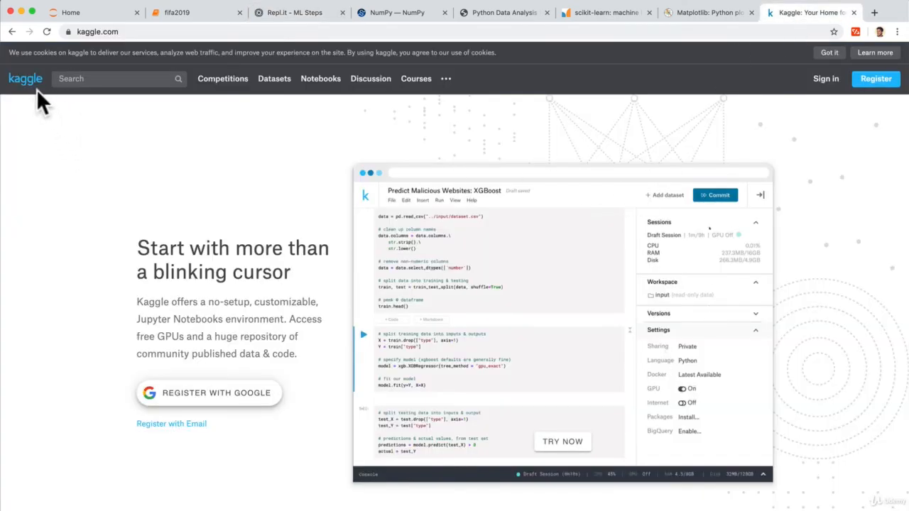
# - Browse the Kaggle homepage and go to its Datasets page via the top navigation bar
pyautogui.click(716, 194)
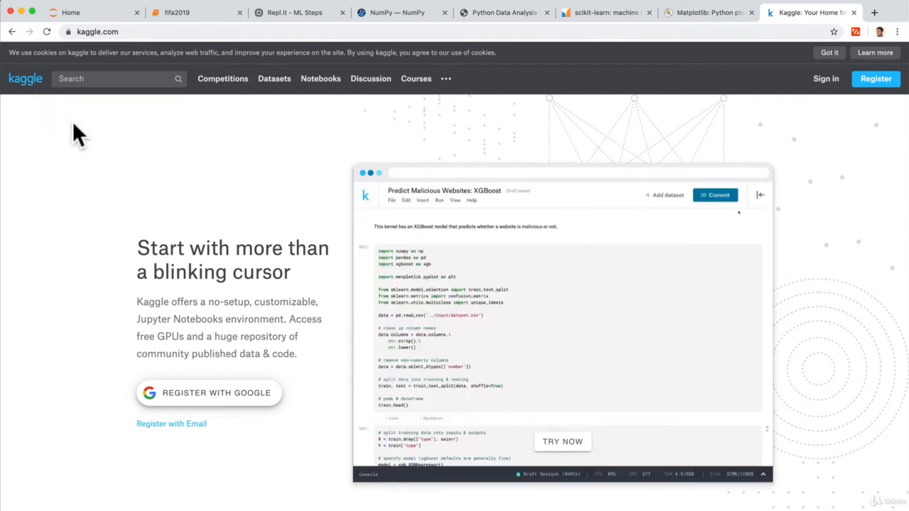
pyautogui.scroll(-3)
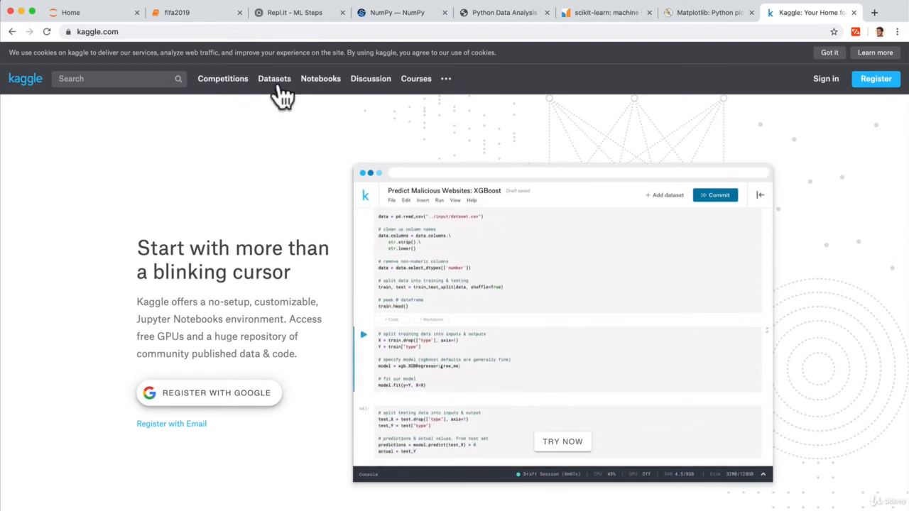
pyautogui.click(275, 78)
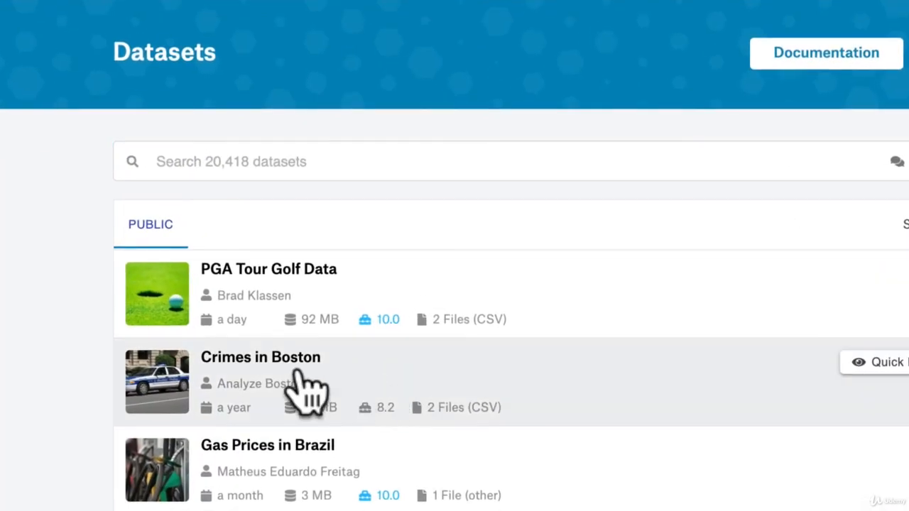
pyautogui.moveTo(348, 319)
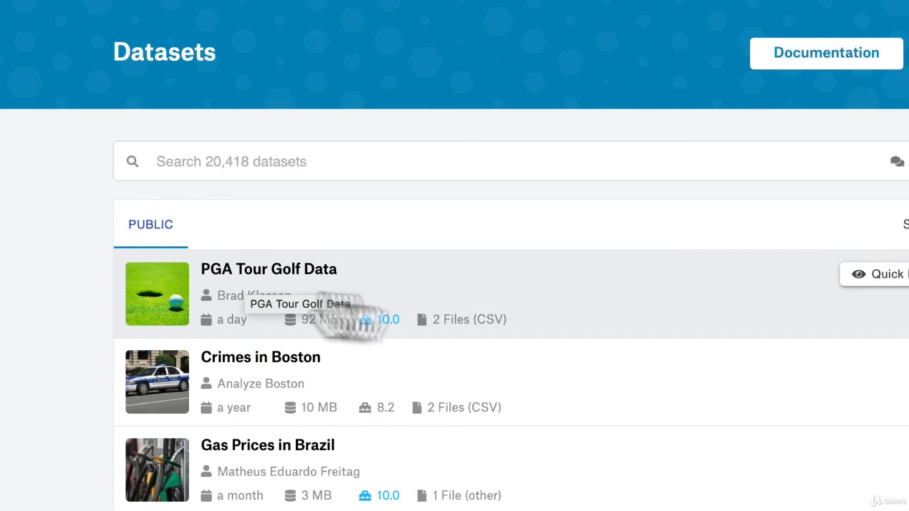
pyautogui.moveTo(386, 490)
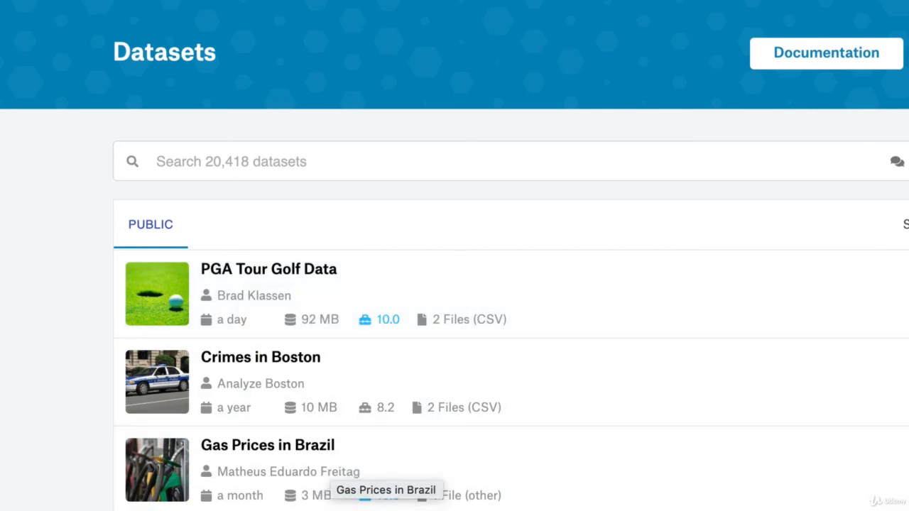
pyautogui.moveTo(96, 341)
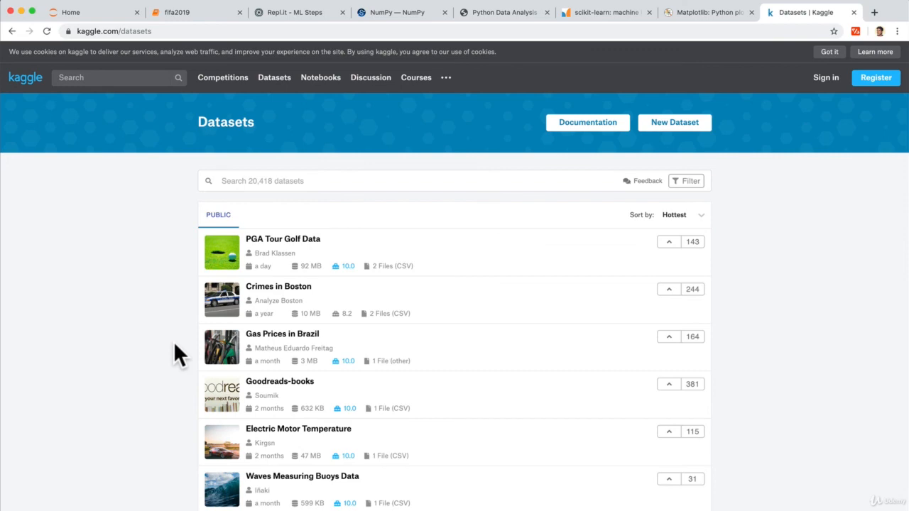
# - Return to the fifa2019 Jupyter notebook showing the pandas data.csv load and summary
pyautogui.click(192, 12)
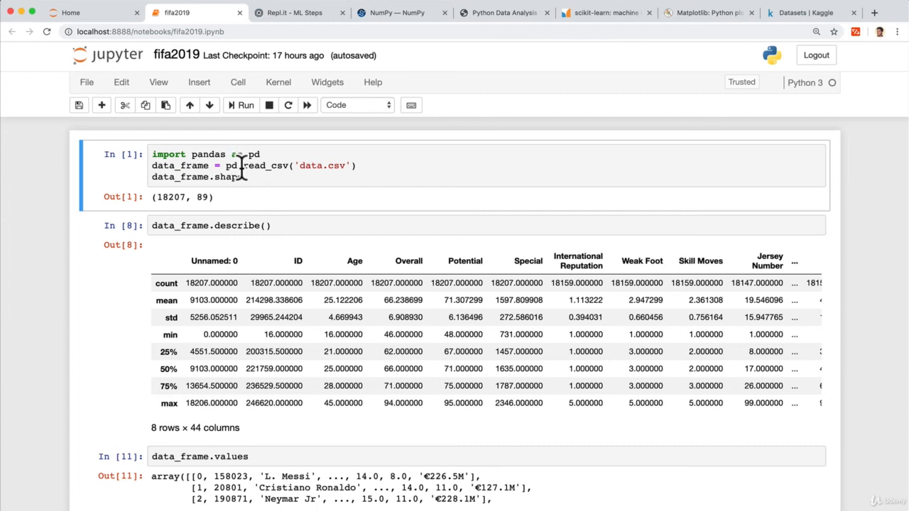
pyautogui.moveTo(163, 74)
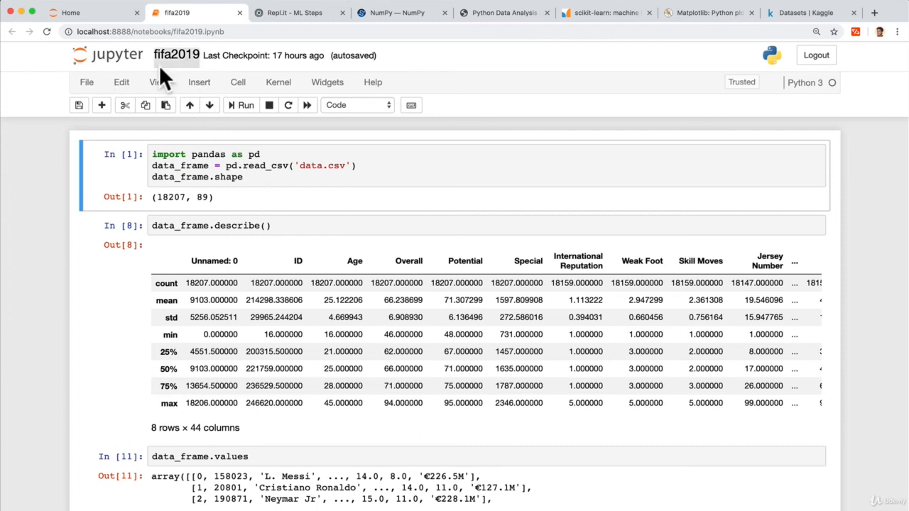
# - Go back to the Kaggle Datasets page and dismiss the open More links menu
pyautogui.click(810, 11)
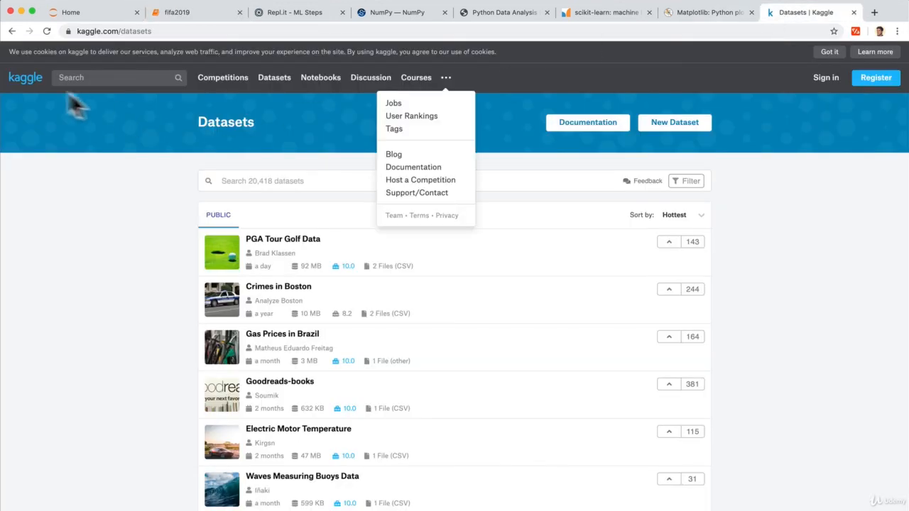
pyautogui.click(120, 209)
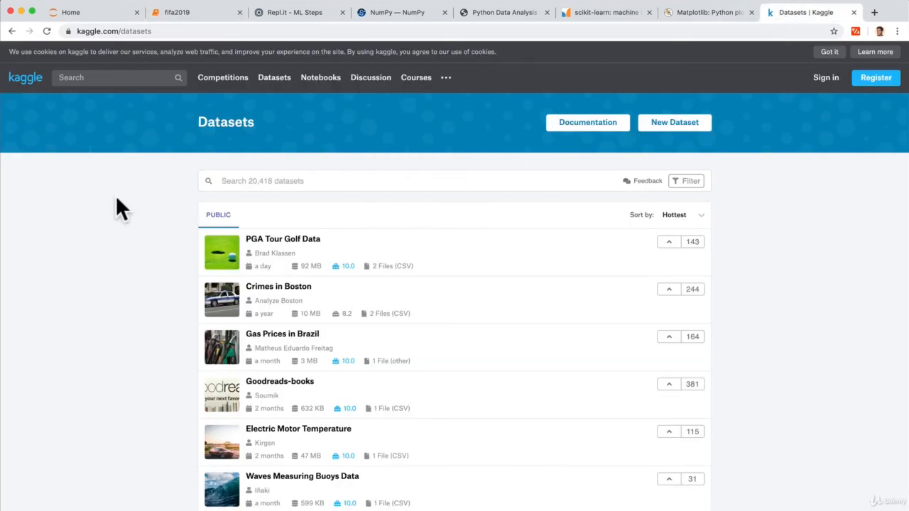